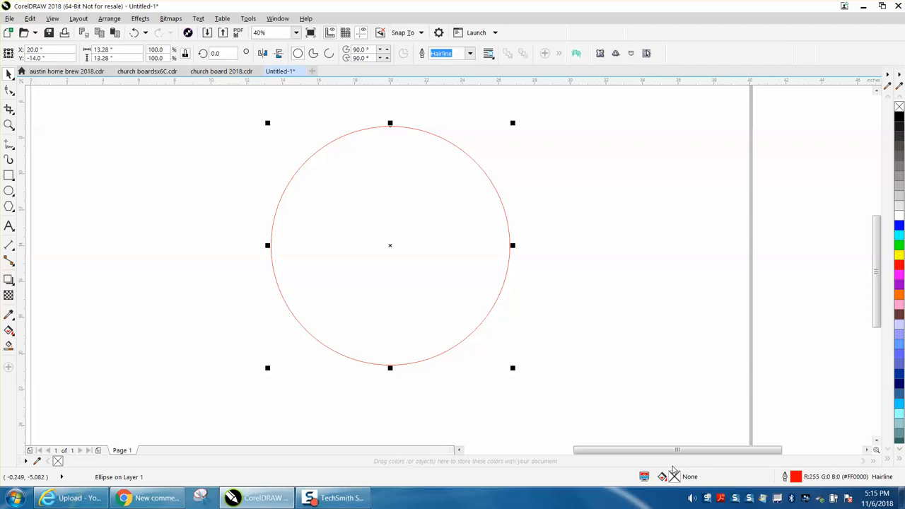
mouse_move(347, 250)
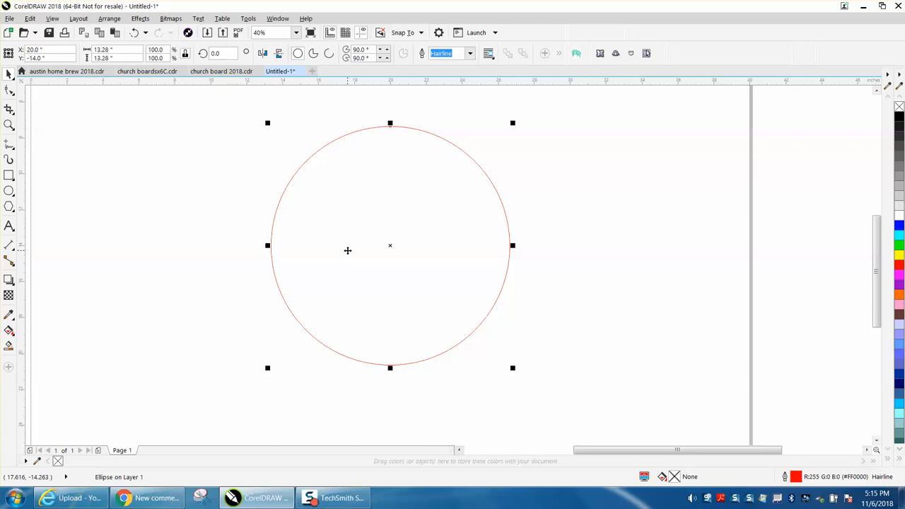
mouse_move(291, 203)
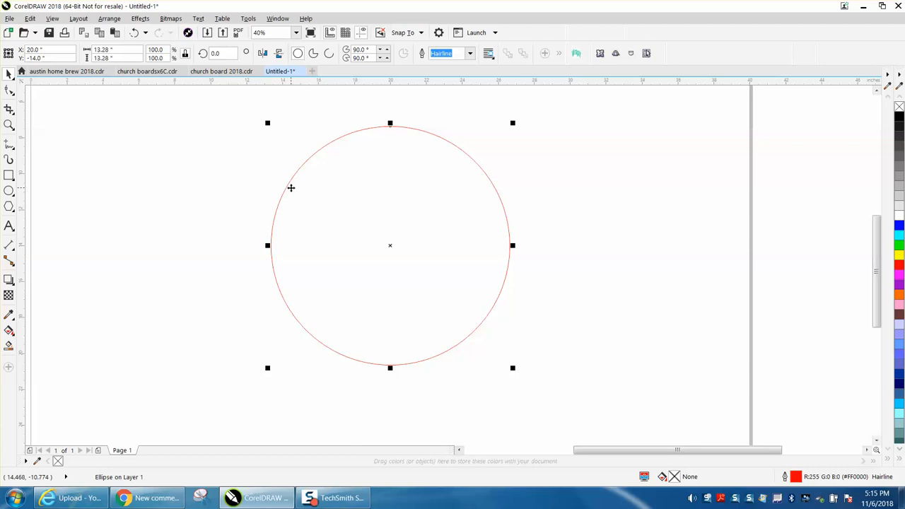
mouse_move(285, 181)
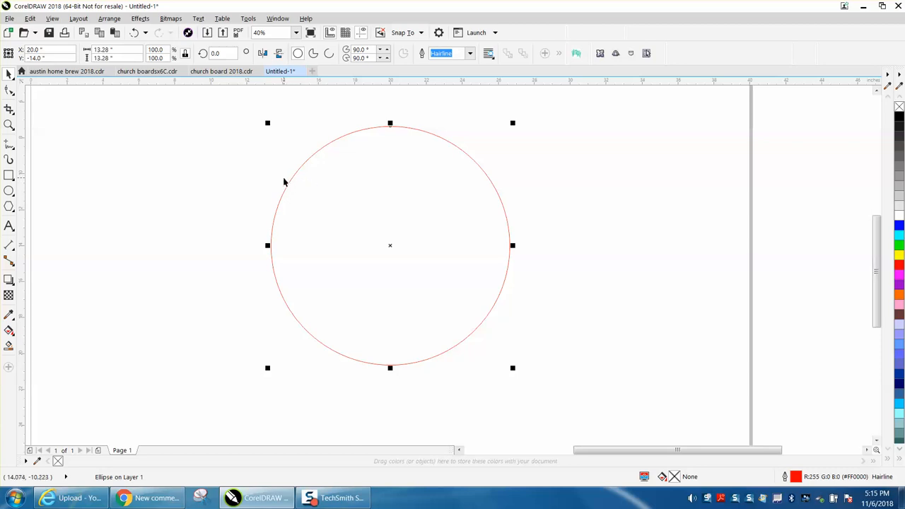
mouse_move(30, 142)
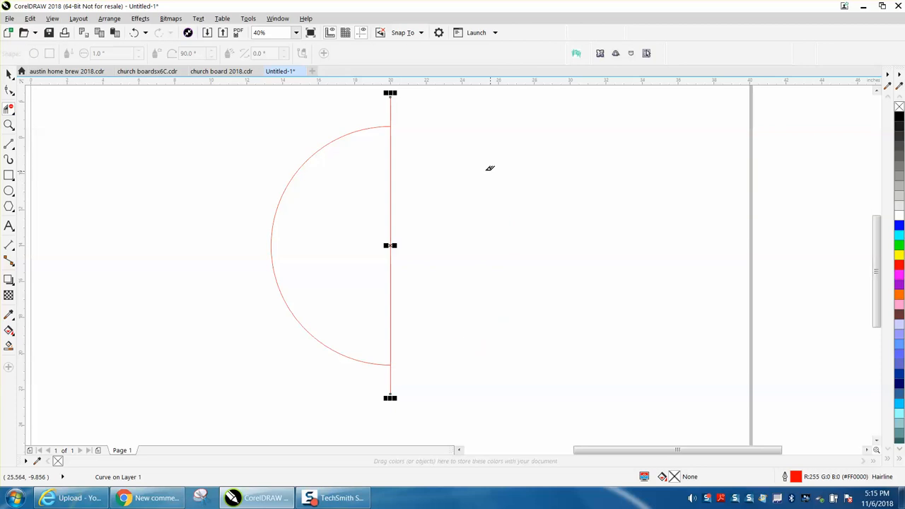
mouse_move(391, 108)
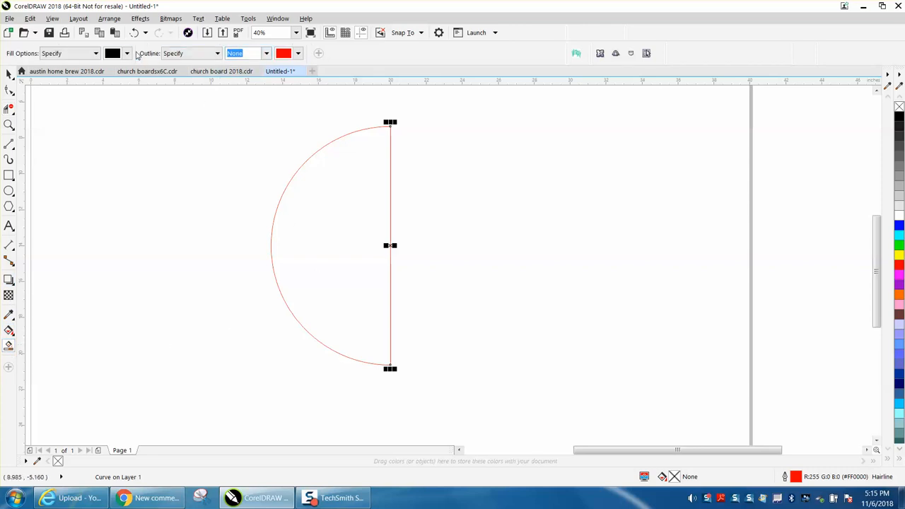
mouse_move(257, 197)
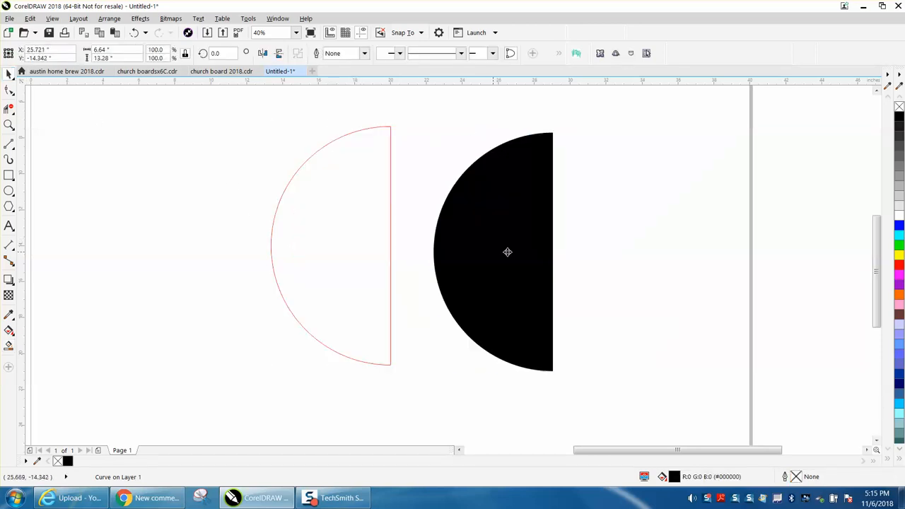
- Create a Smart Fill shape inside the half-circle and remove its fill, leaving the outline
left_click(492, 252)
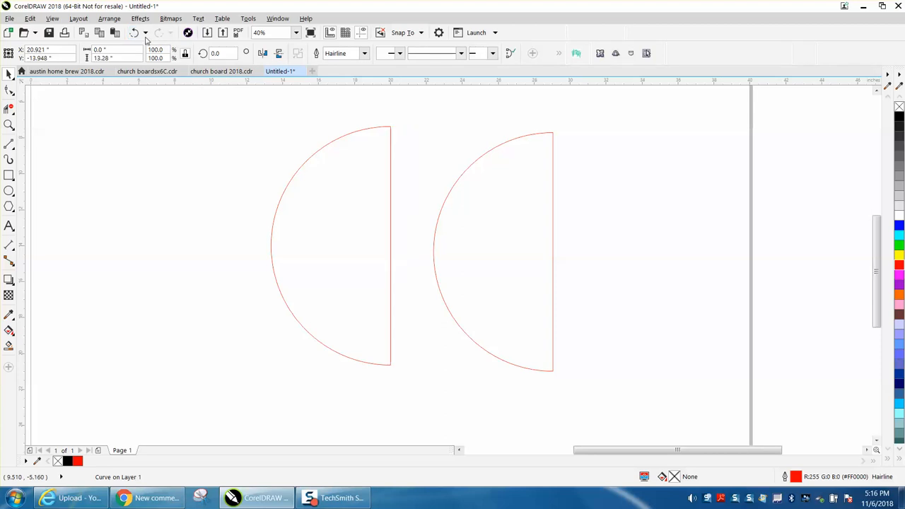
left_click(331, 246)
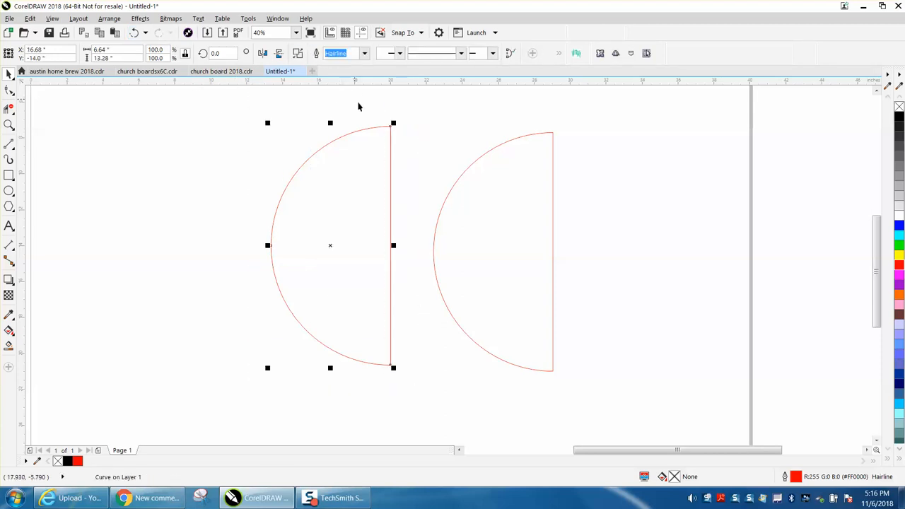
mouse_move(439, 139)
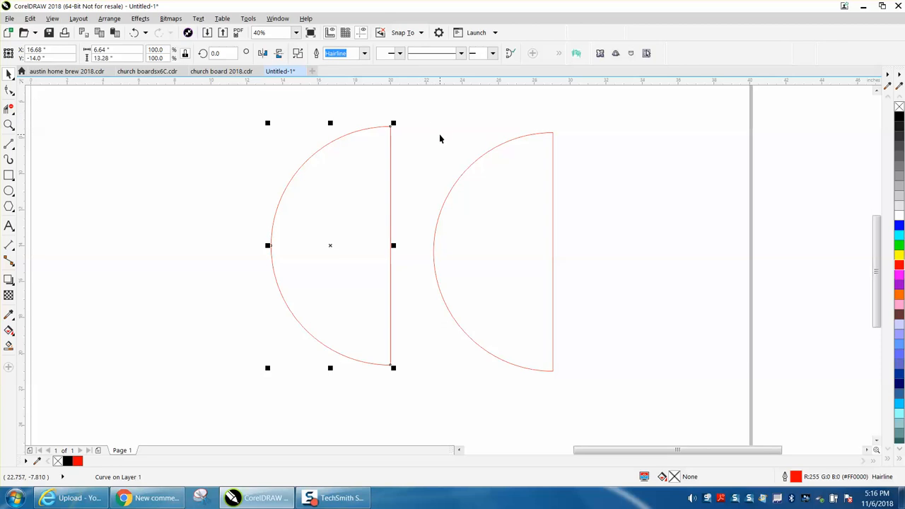
mouse_move(192, 150)
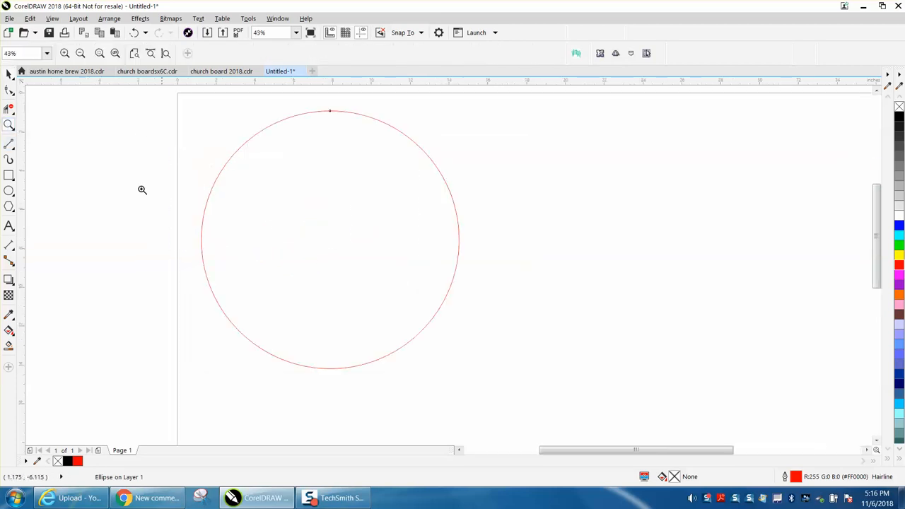
- Draw a 2-Point Line across the circle from its left quadrant to its right quadrant
left_click(10, 144)
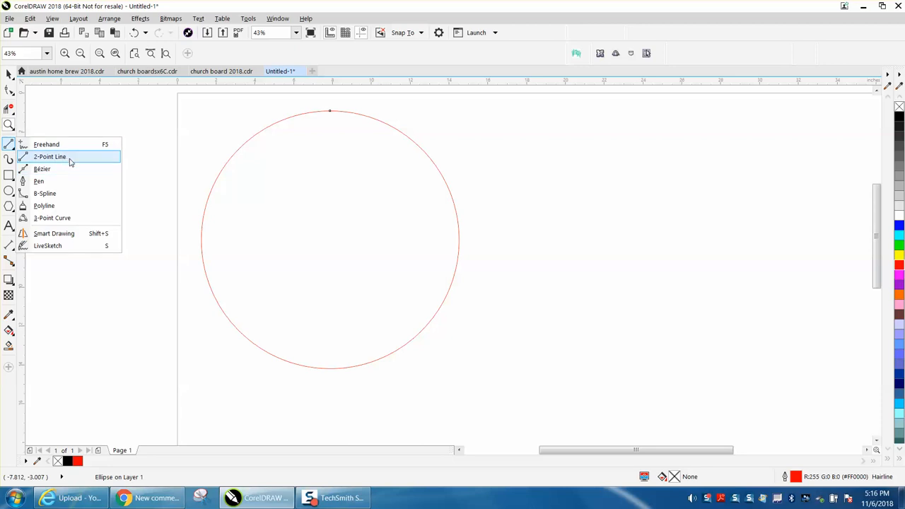
left_click(49, 155)
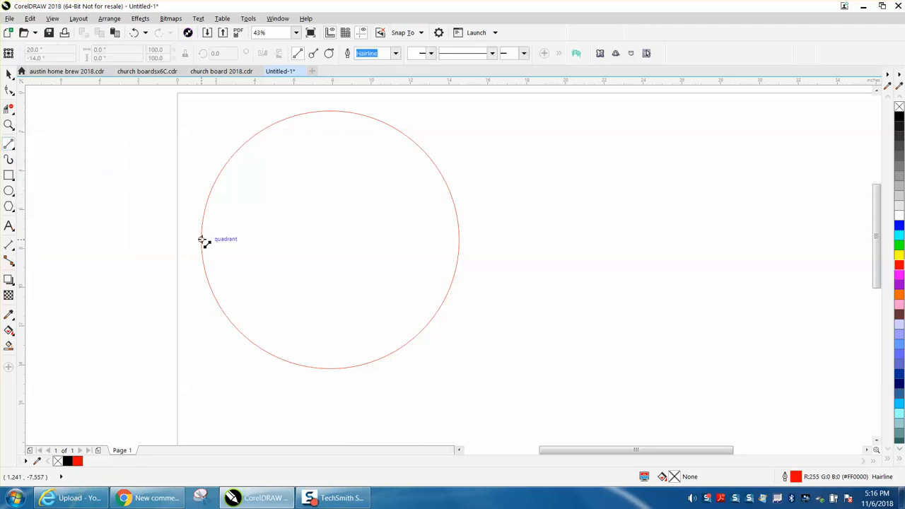
left_click_drag(201, 240, 305, 246)
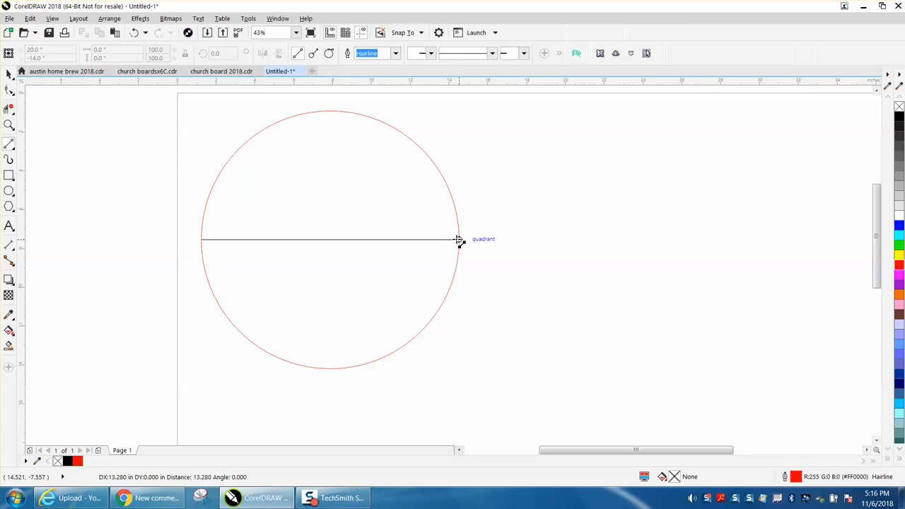
left_click(458, 239)
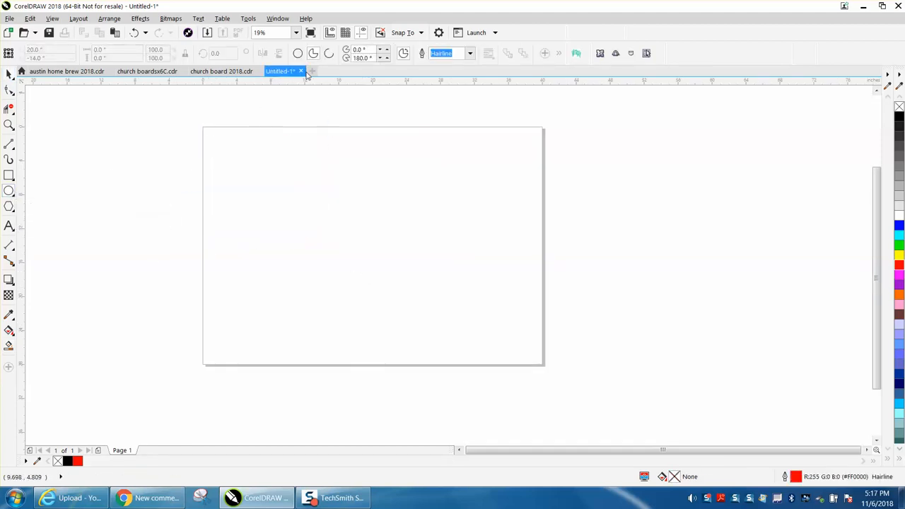
mouse_move(314, 54)
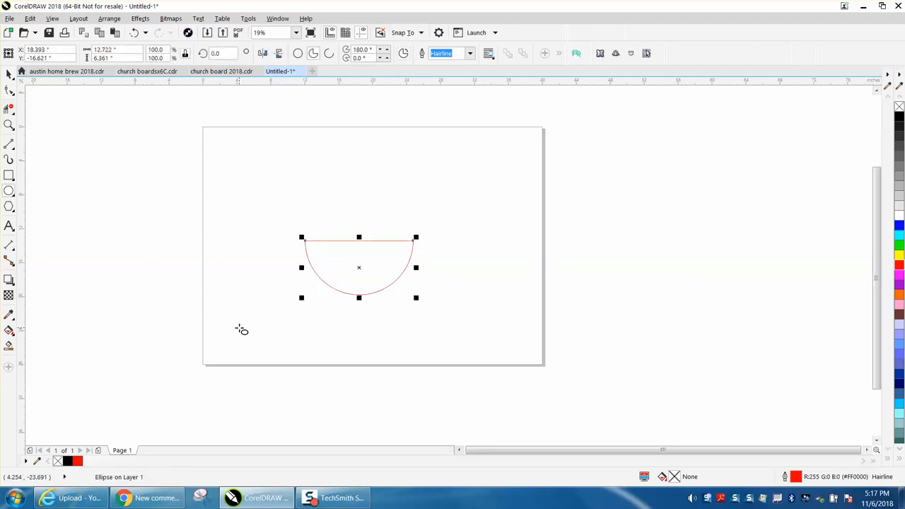
mouse_move(34, 107)
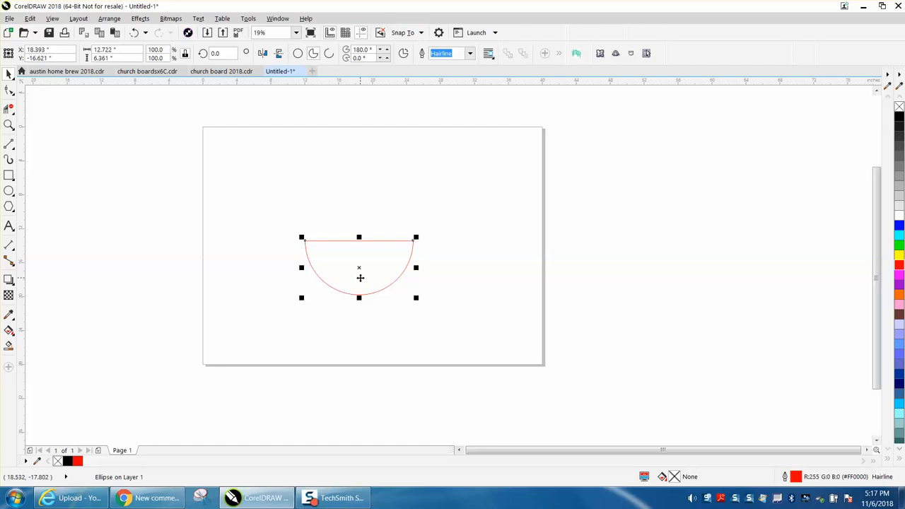
mouse_move(359, 296)
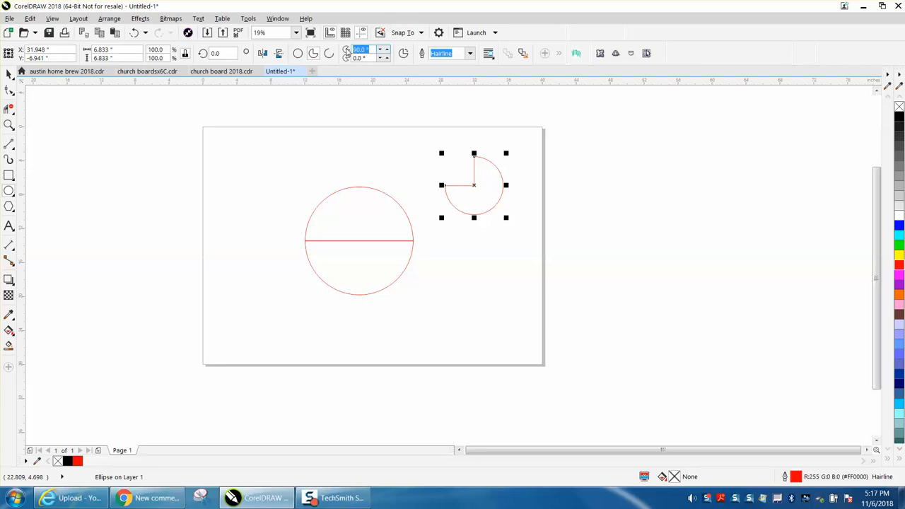
mouse_move(359, 50)
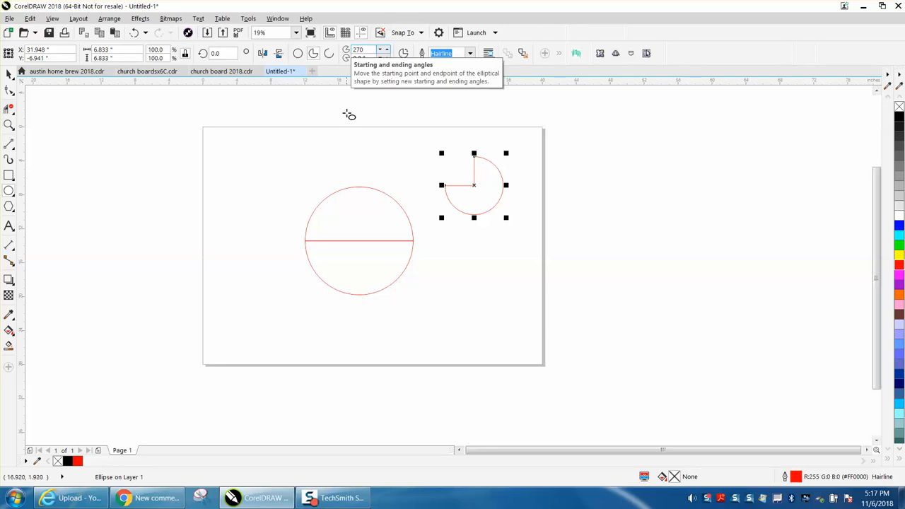